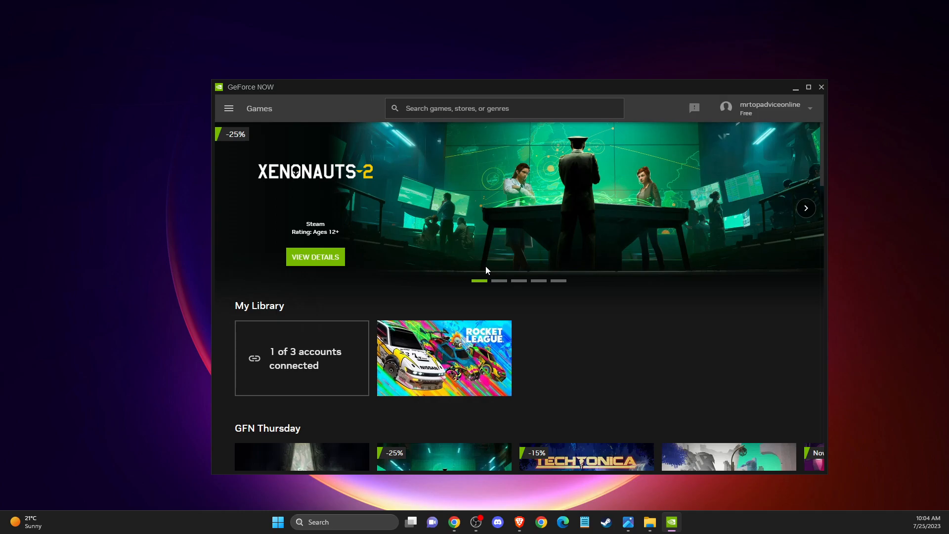
{"action": "mouse_move", "coordinate": [896, 199]}
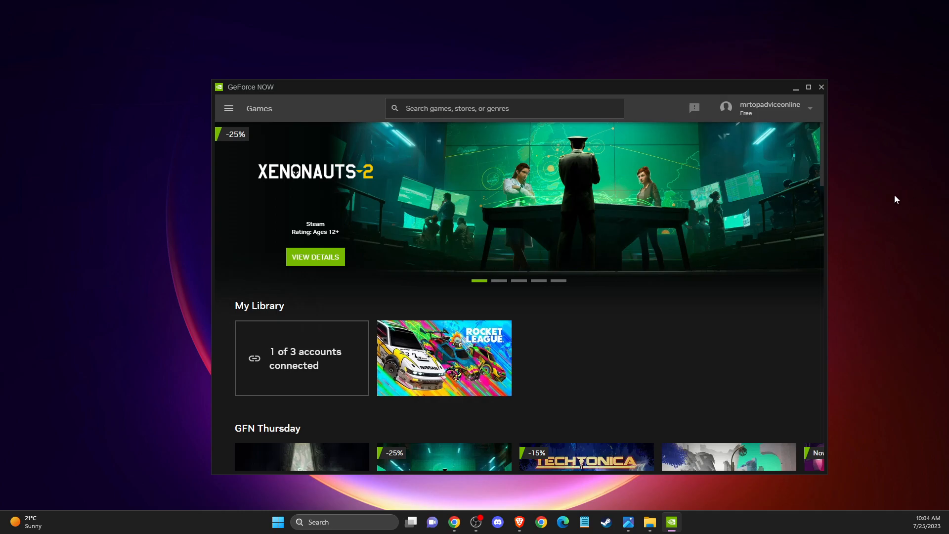
{"action": "mouse_move", "coordinate": [412, 97]}
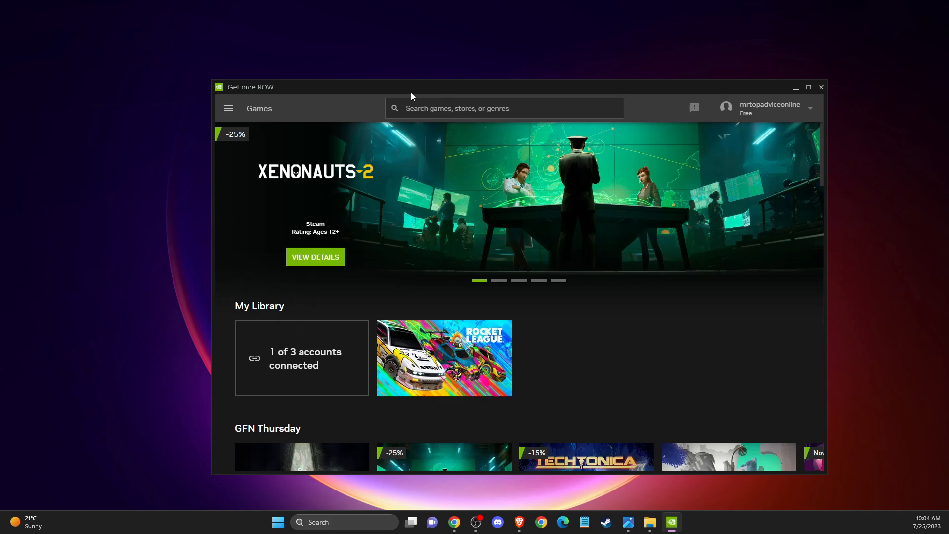
{"action": "mouse_move", "coordinate": [332, 97]}
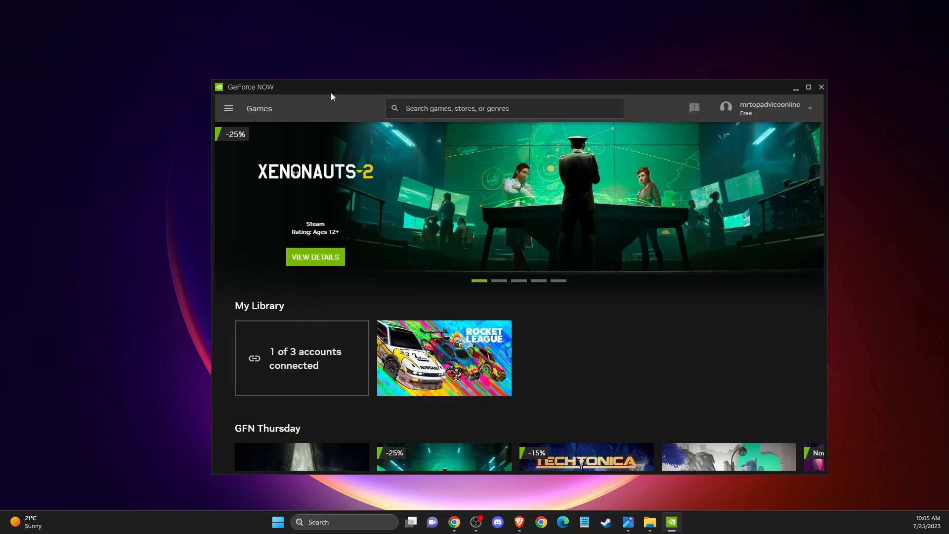
{"action": "mouse_move", "coordinate": [593, 161]}
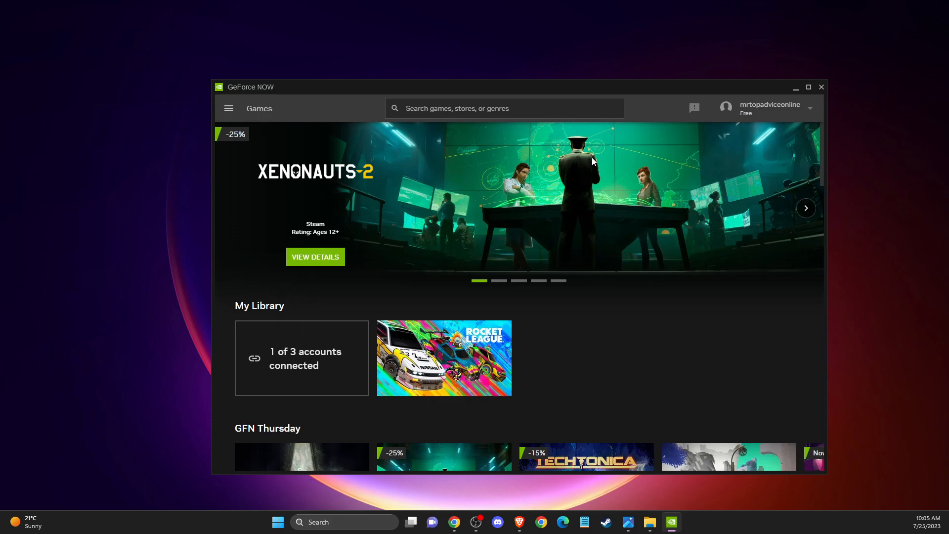
{"action": "mouse_move", "coordinate": [428, 175]}
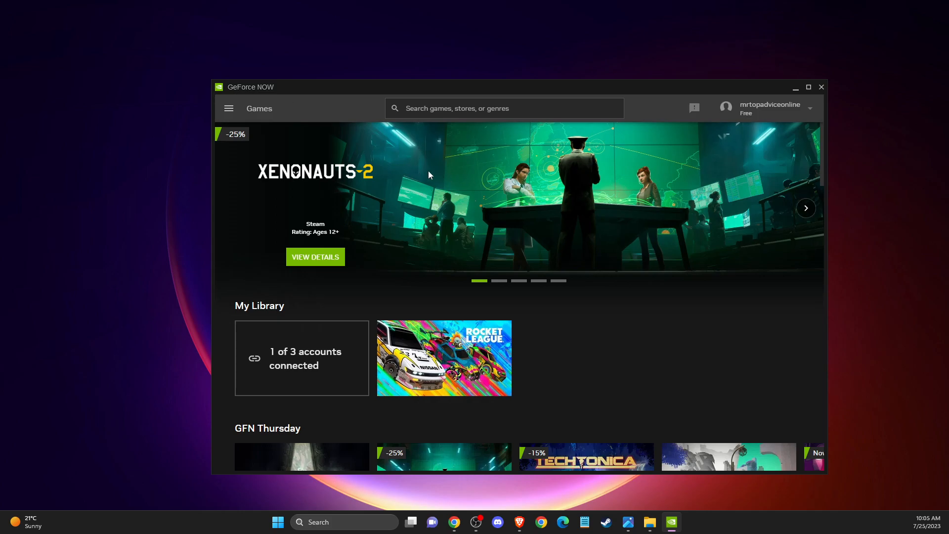
{"action": "mouse_move", "coordinate": [418, 219]}
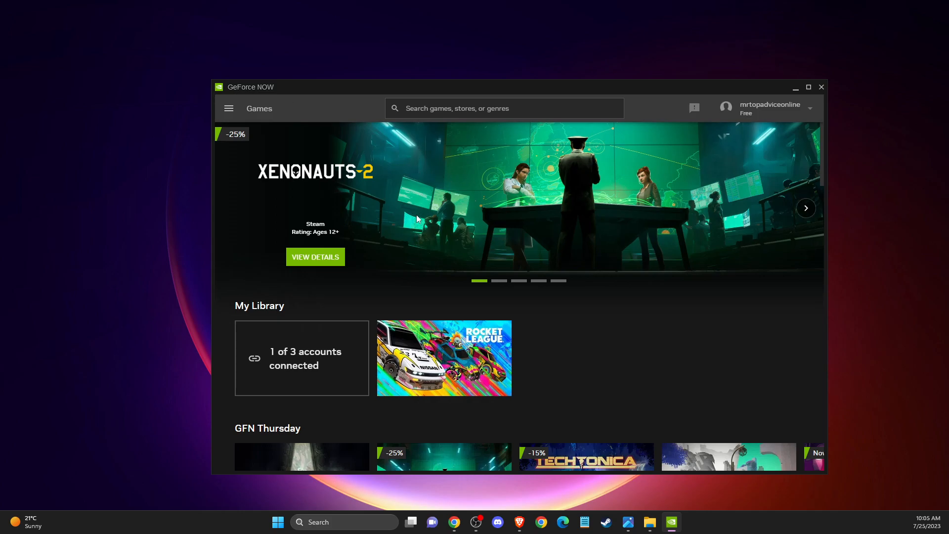
{"action": "mouse_move", "coordinate": [369, 448]}
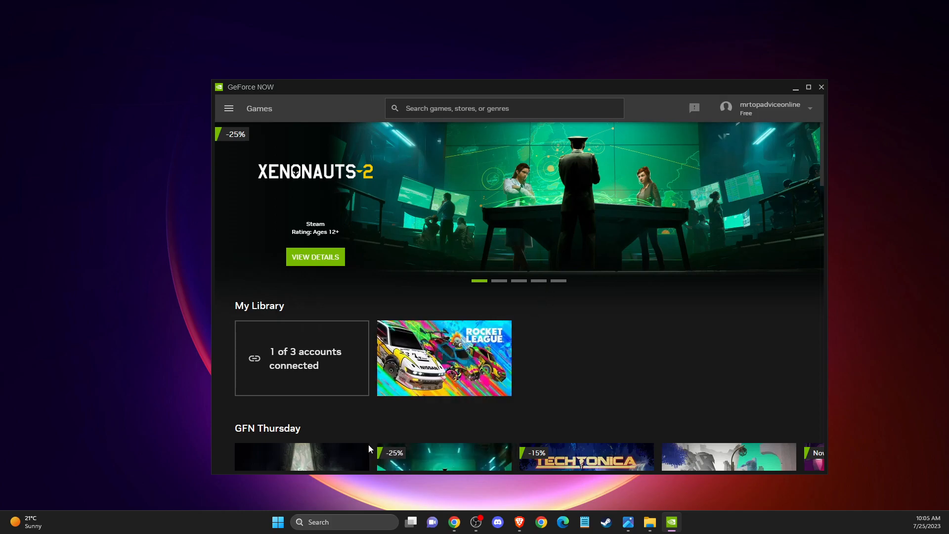
- Go to Settings from the navigation menu and start connecting Steam under Connections
{"action": "left_click", "coordinate": [318, 522]}
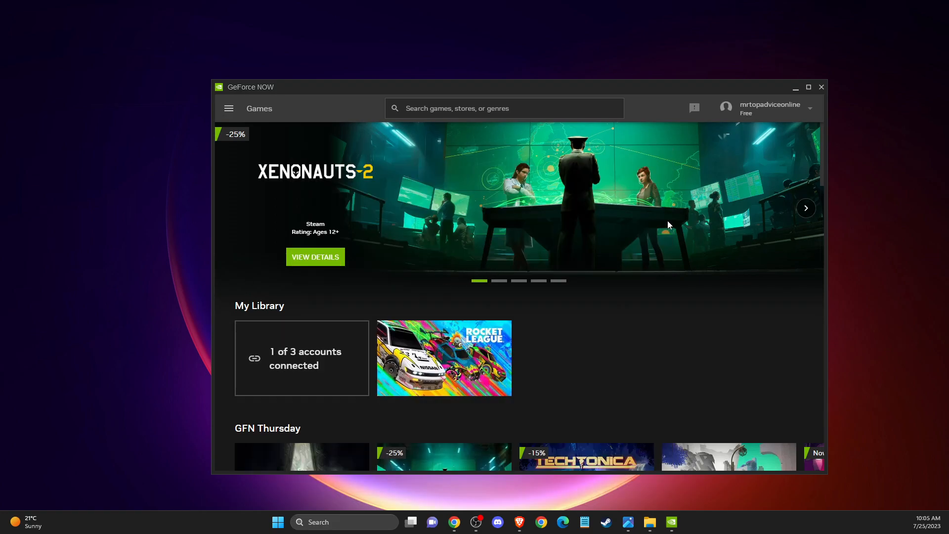
{"action": "mouse_move", "coordinate": [651, 107]}
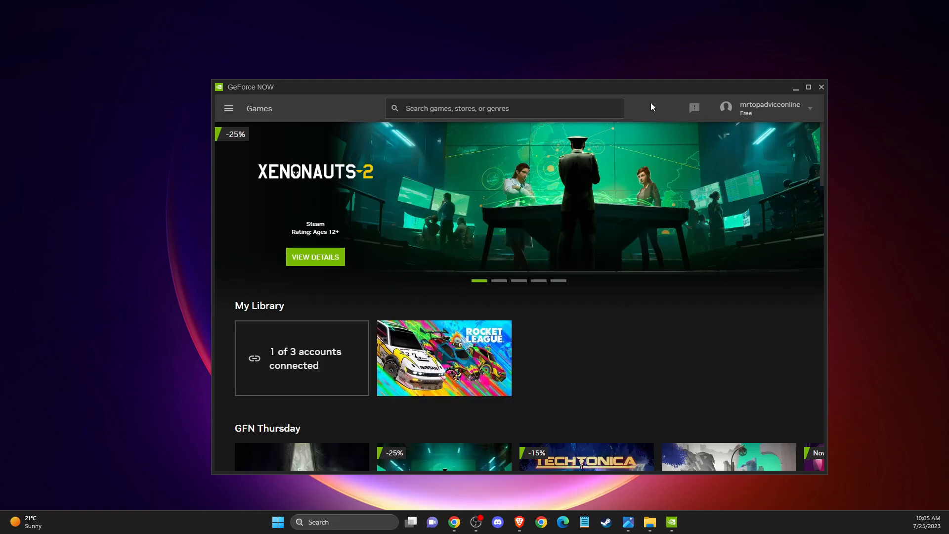
{"action": "mouse_move", "coordinate": [224, 102]}
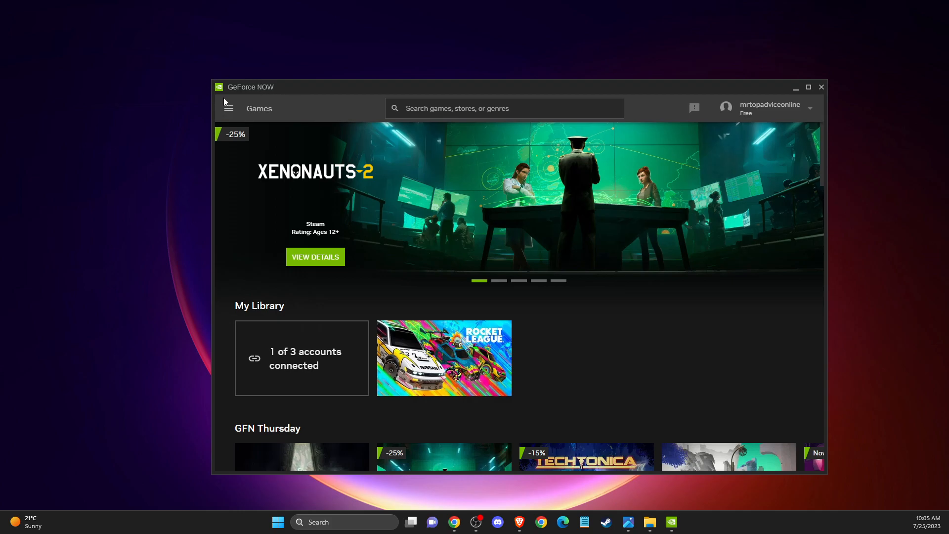
{"action": "mouse_move", "coordinate": [228, 108]}
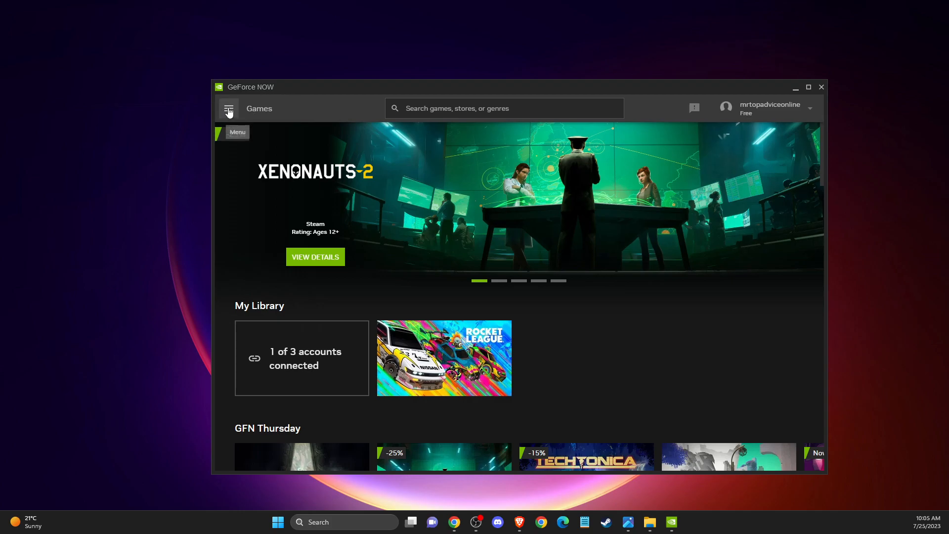
{"action": "left_click", "coordinate": [229, 109]}
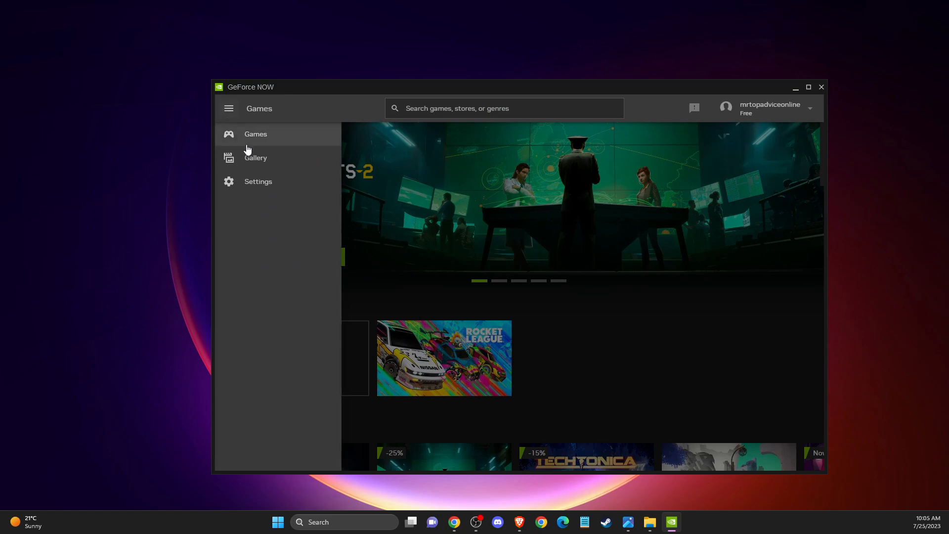
{"action": "left_click", "coordinate": [258, 181]}
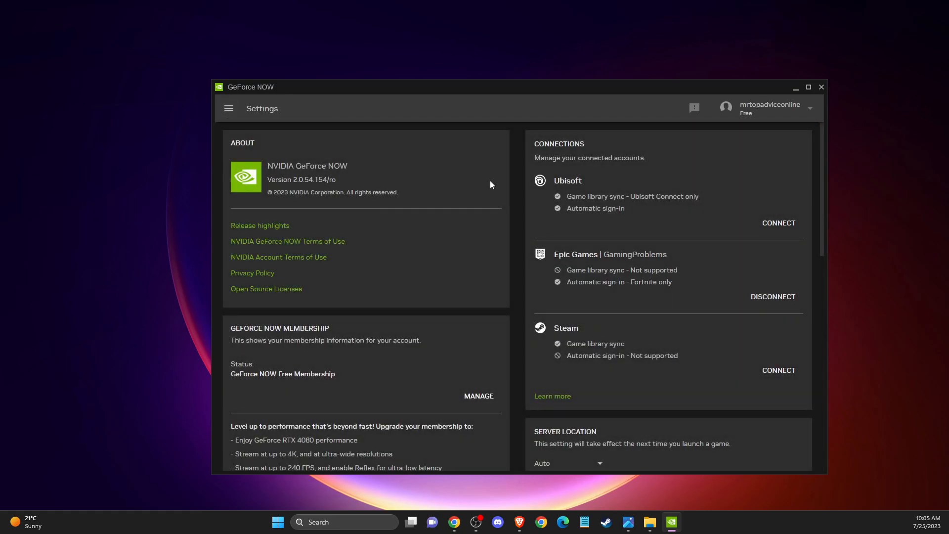
{"action": "mouse_move", "coordinate": [557, 336]}
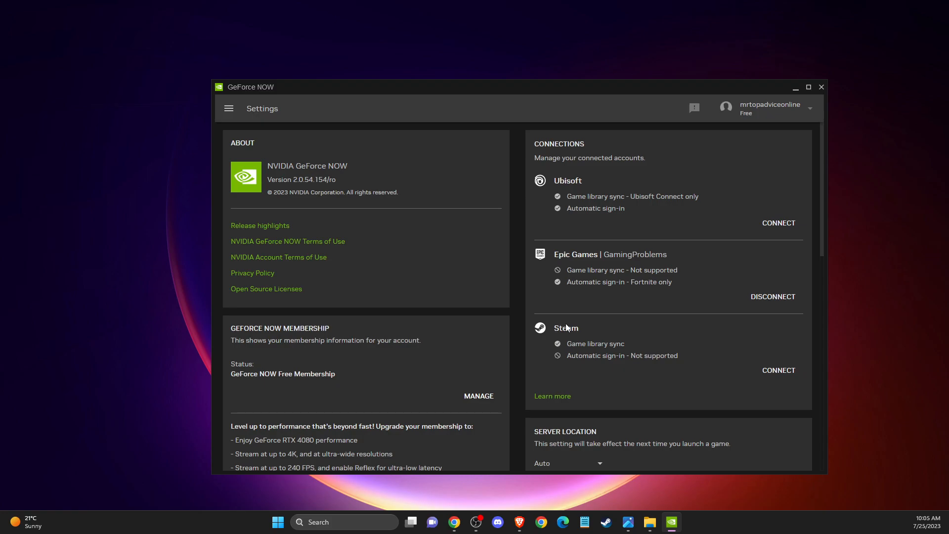
{"action": "left_click", "coordinate": [779, 370]}
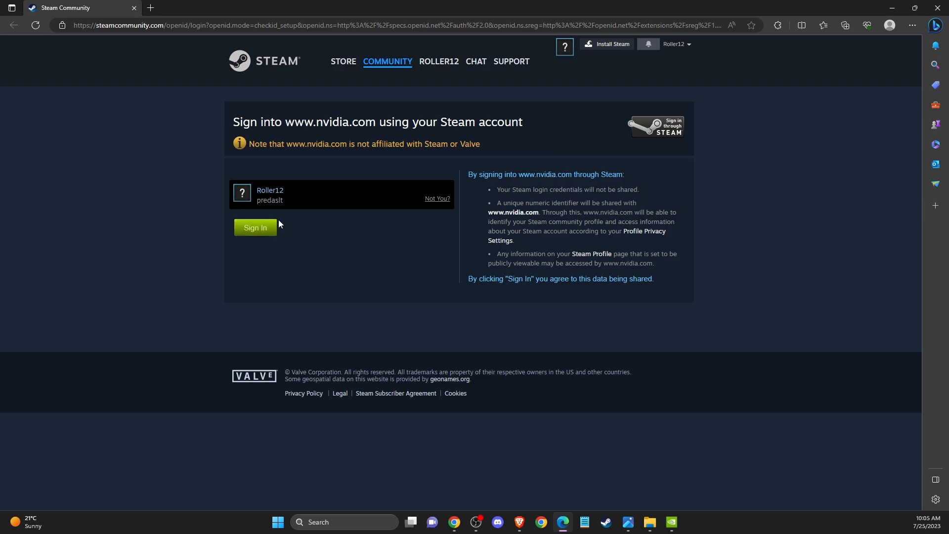
- Approve signing into nvidia.com with the Steam account on Steam Community
{"action": "left_click", "coordinate": [255, 228]}
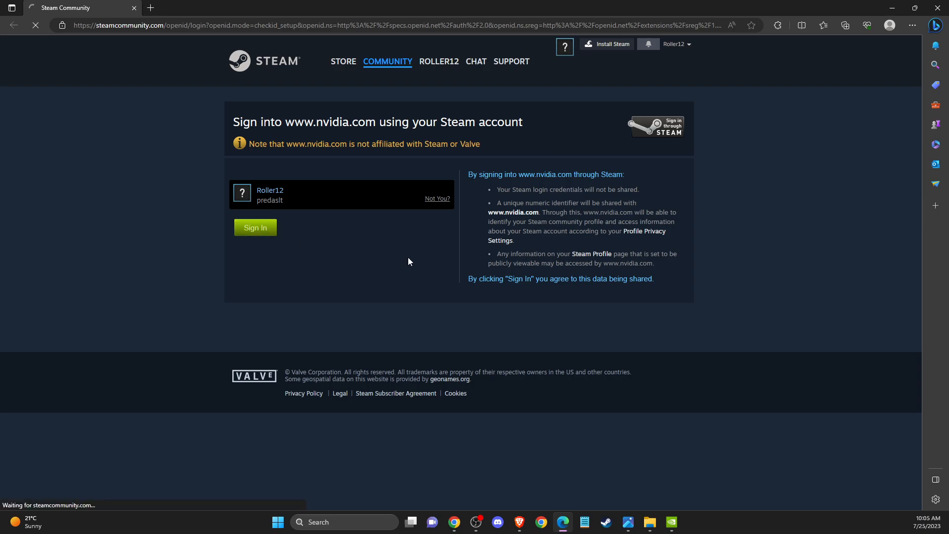
- Confirm the Steam sign-in again until GeForce NOW reports the Steam account is connected
{"action": "left_click", "coordinate": [255, 228]}
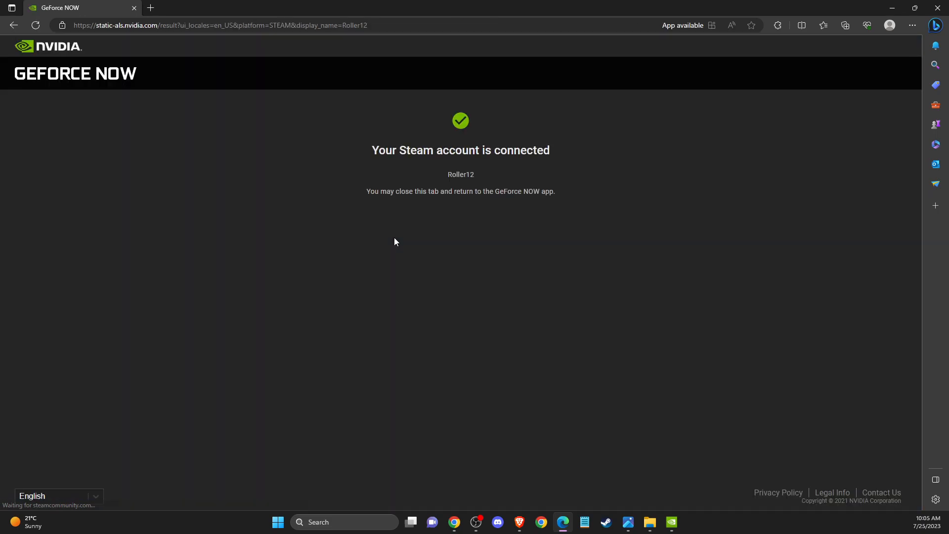
{"action": "mouse_move", "coordinate": [365, 148]}
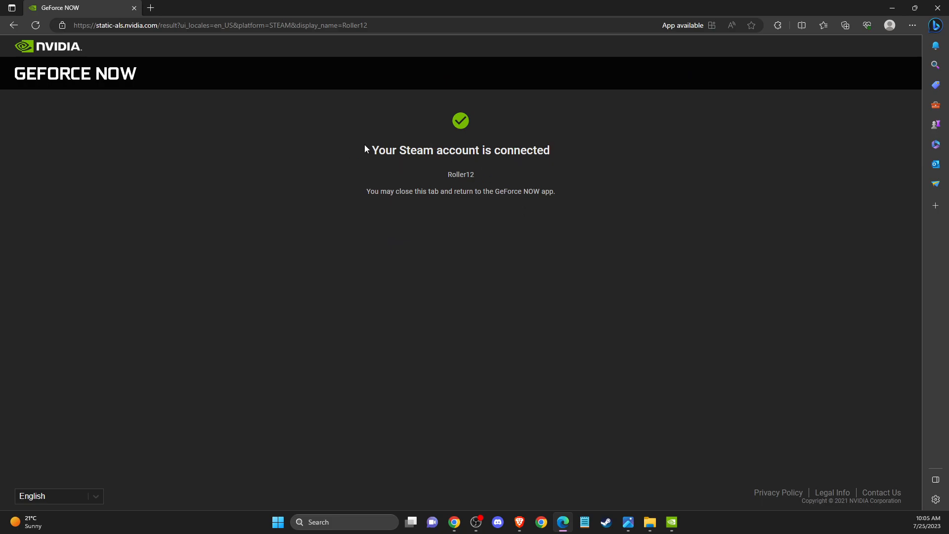
{"action": "mouse_move", "coordinate": [437, 124]}
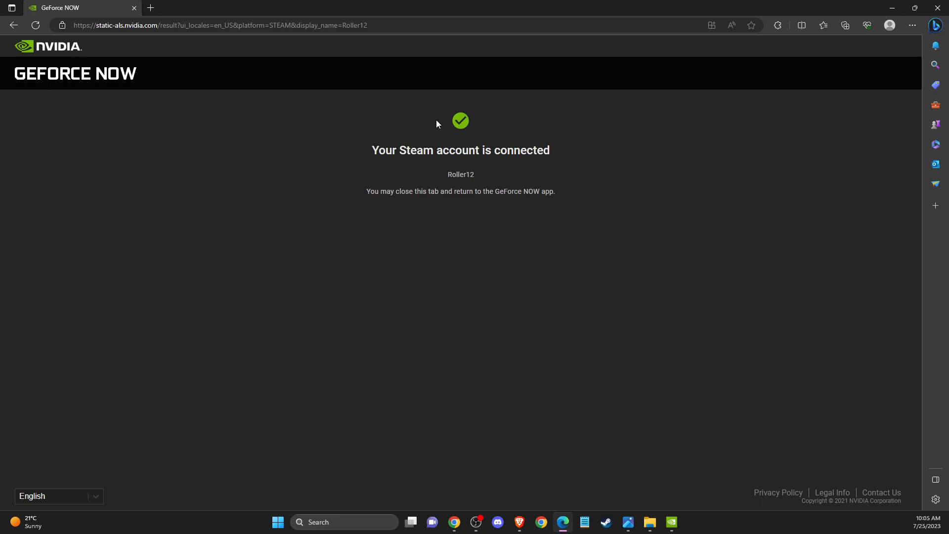
{"action": "mouse_move", "coordinate": [448, 125]}
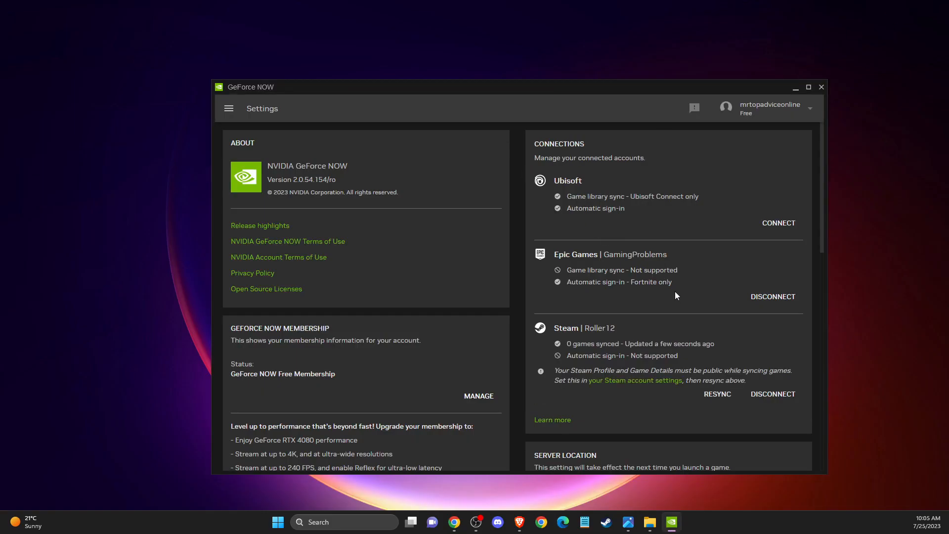
{"action": "mouse_move", "coordinate": [600, 347]}
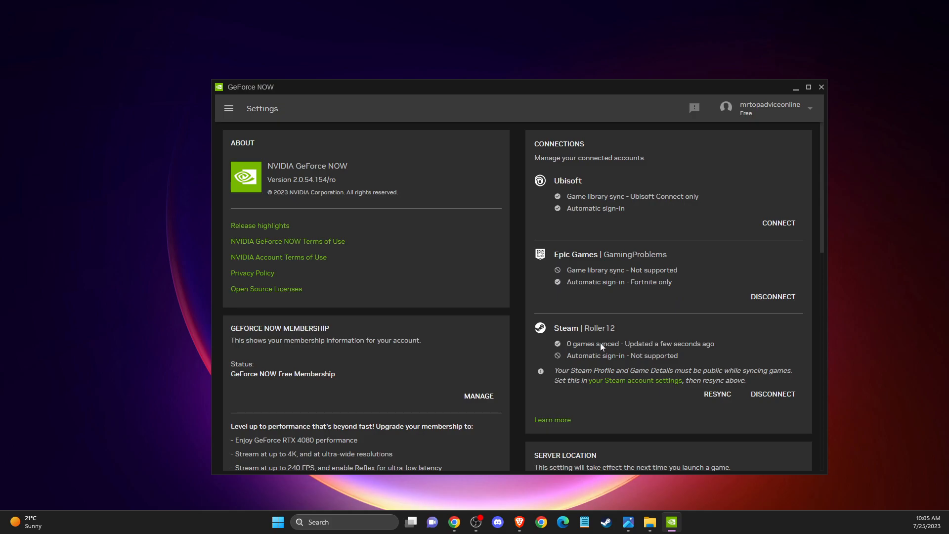
{"action": "mouse_move", "coordinate": [622, 348]}
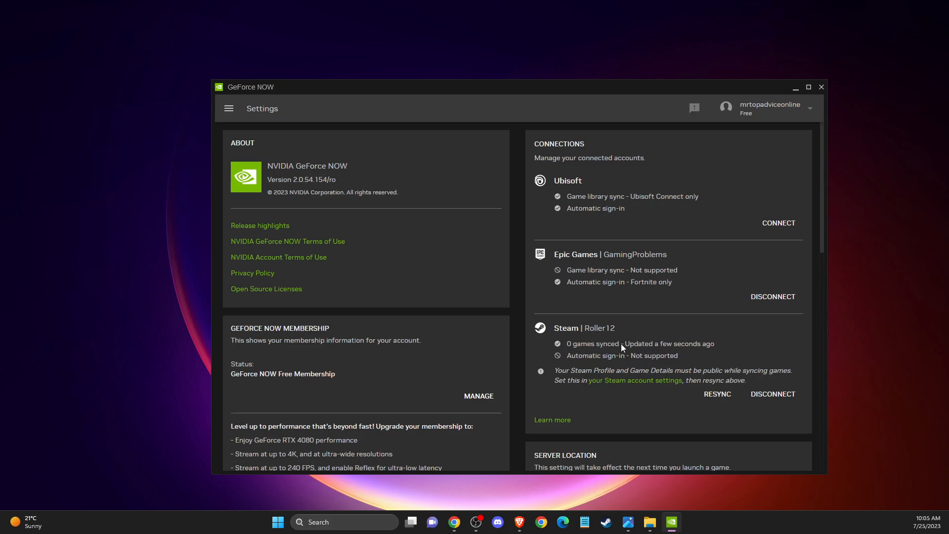